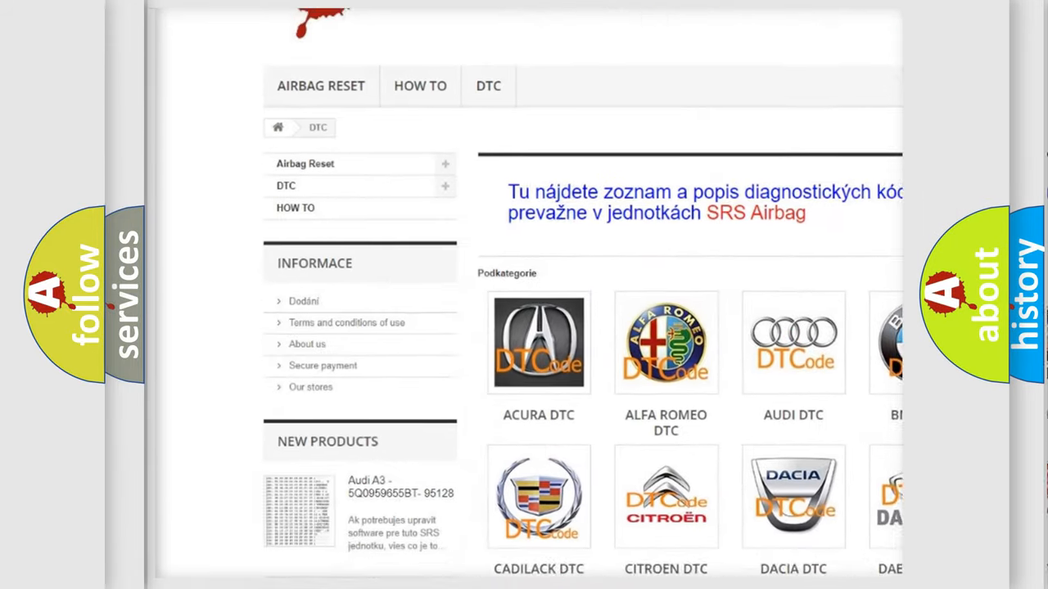
pyautogui.scroll(-3)
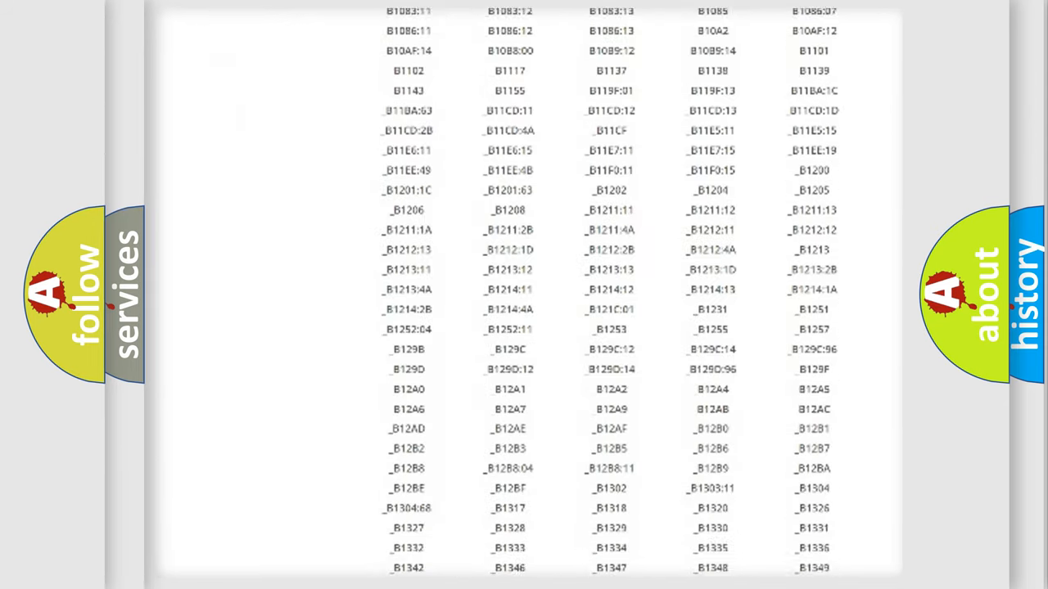
pyautogui.scroll(-3)
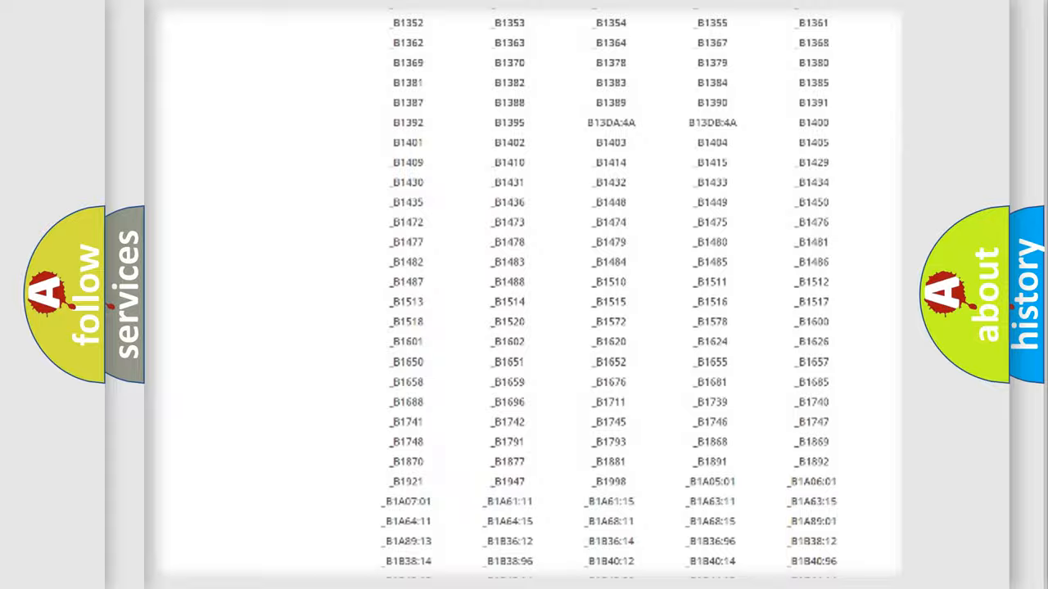